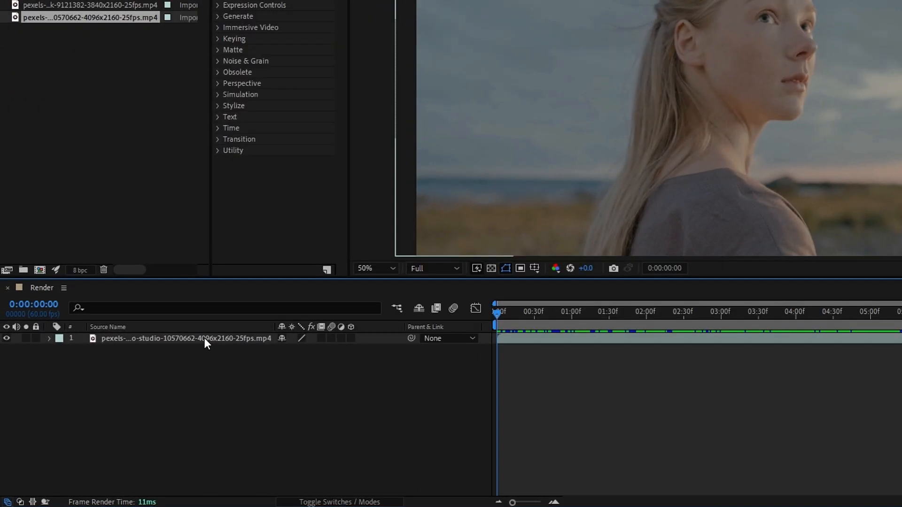
Duplicate the portrait video layer with Ctrl+D so the composition holds two copies.
{"action": "key", "text": "ctrl+d"}
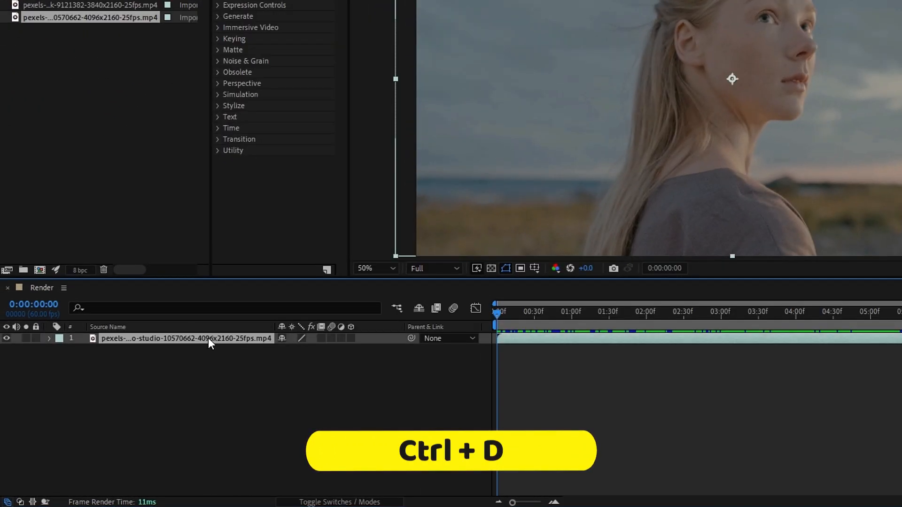
{"action": "key", "text": "ctrl+d"}
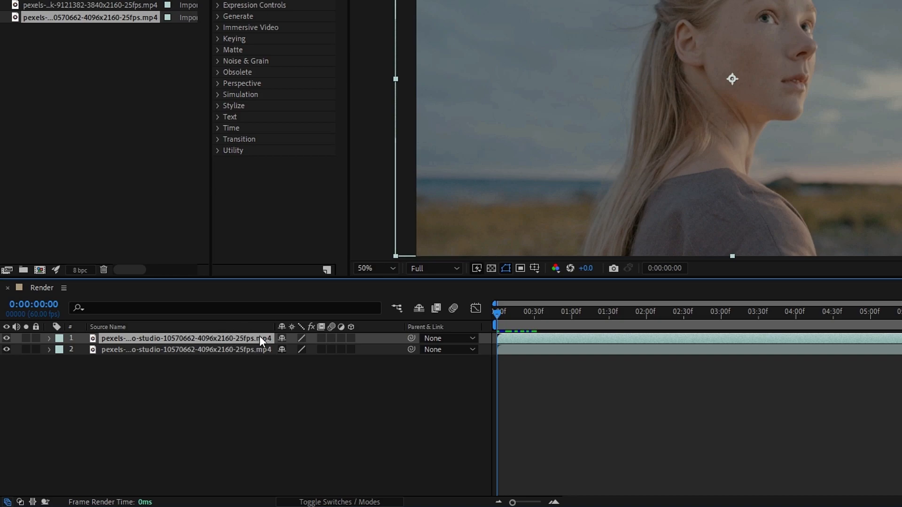
{"action": "mouse_move", "coordinate": [336, 499]}
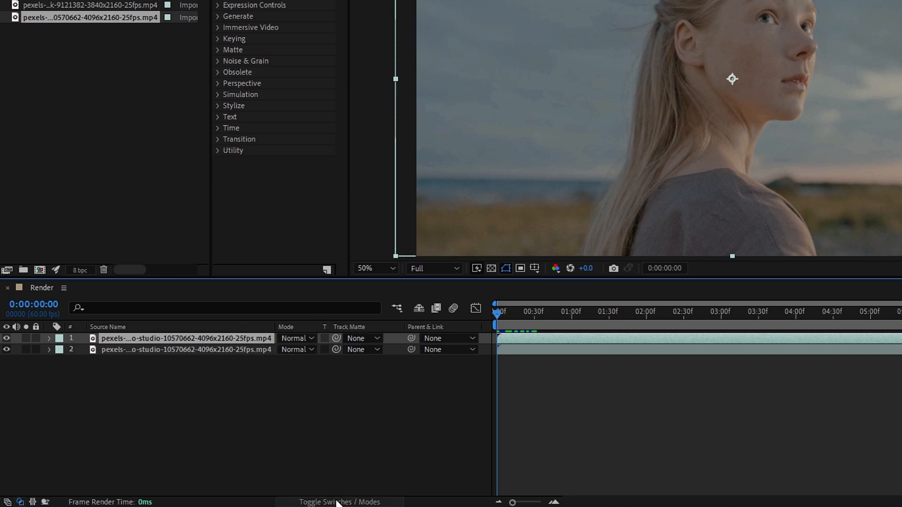
Set the top portrait layer's blending mode to Screen.
{"action": "left_click", "coordinate": [296, 338]}
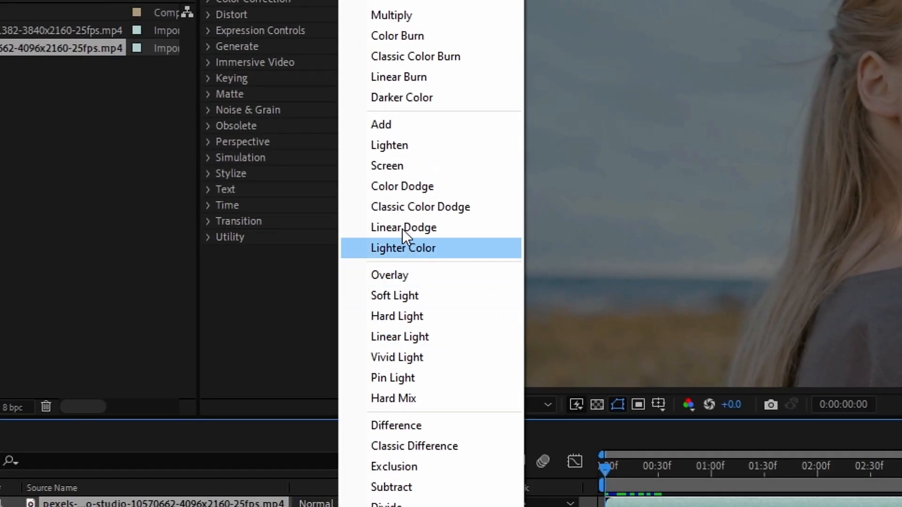
{"action": "left_click", "coordinate": [386, 165]}
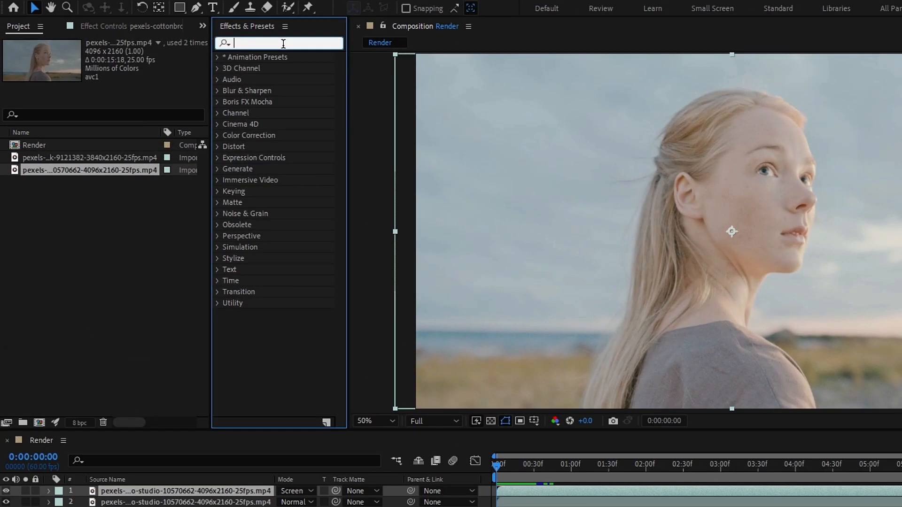
Apply Luma Key to the top layer with threshold 75 and increased edge thinning.
{"action": "type", "text": "luma"}
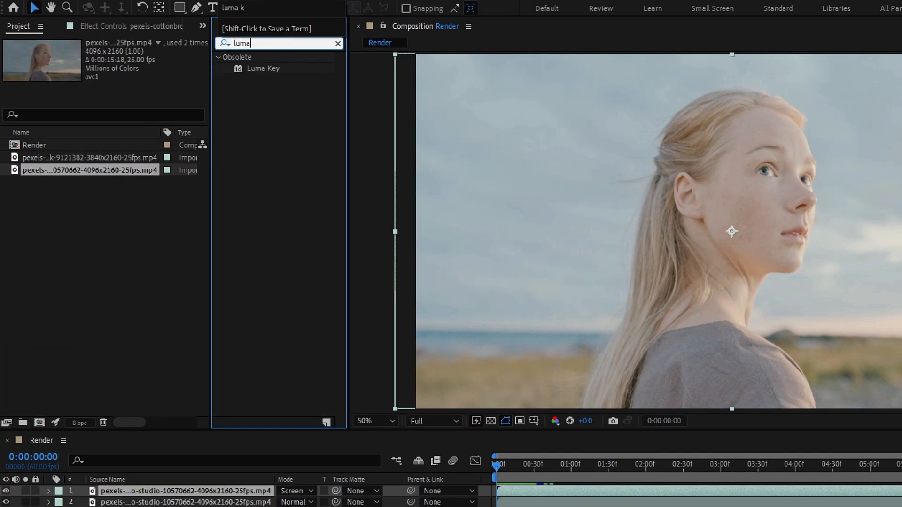
{"action": "left_click", "coordinate": [263, 69]}
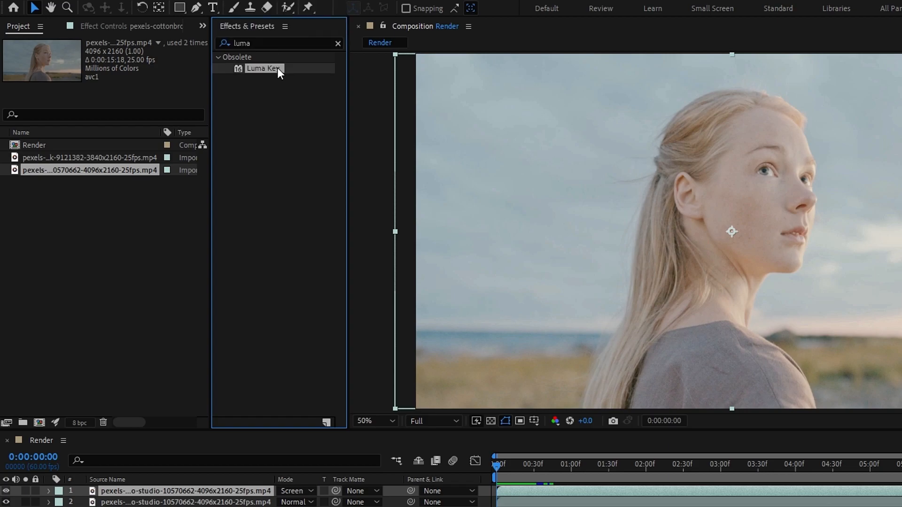
{"action": "double_click", "coordinate": [263, 68]}
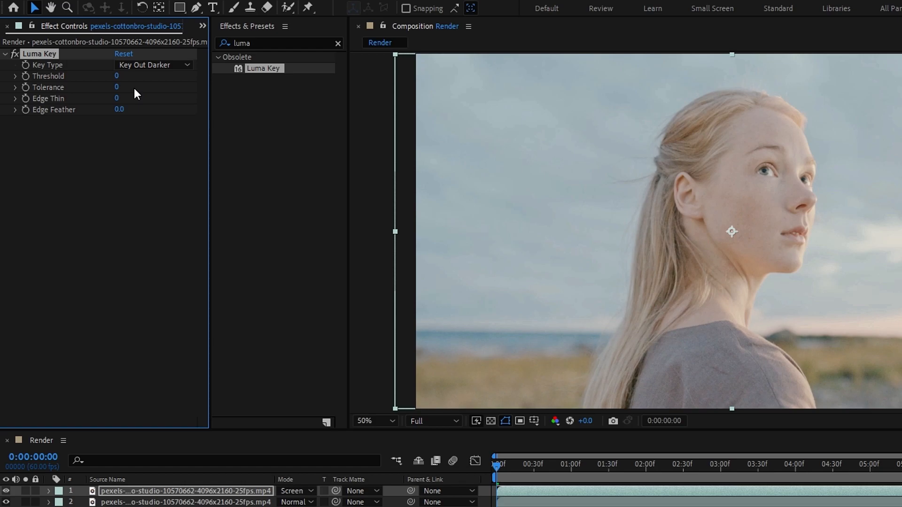
{"action": "left_click_drag", "start_coordinate": [118, 76], "coordinate": [168, 76]}
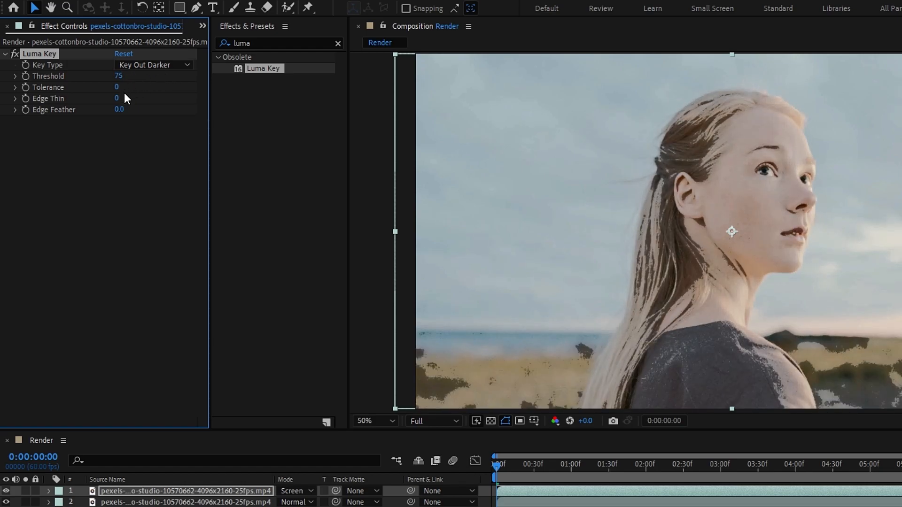
{"action": "left_click_drag", "start_coordinate": [117, 97], "coordinate": [125, 98]}
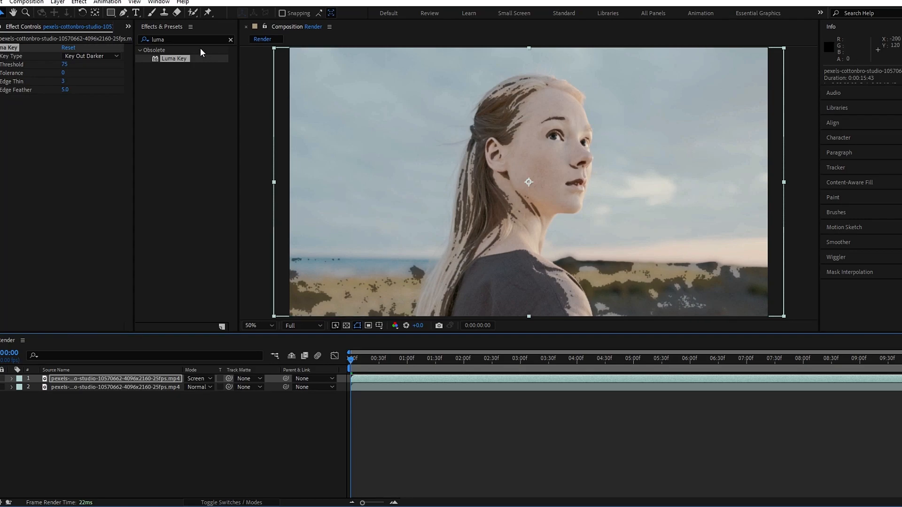
Apply Gaussian Blur to the top layer, then search the effects for Curves.
{"action": "type", "text": "gaus"}
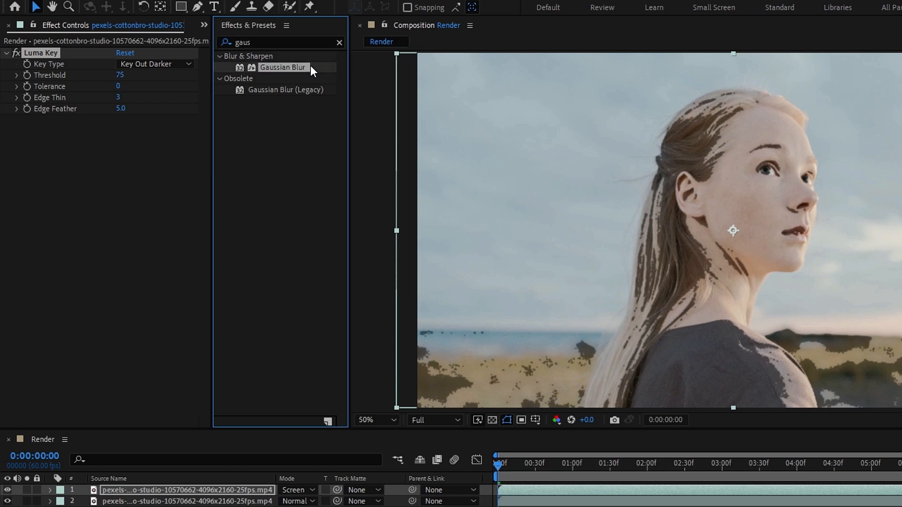
{"action": "double_click", "coordinate": [283, 67]}
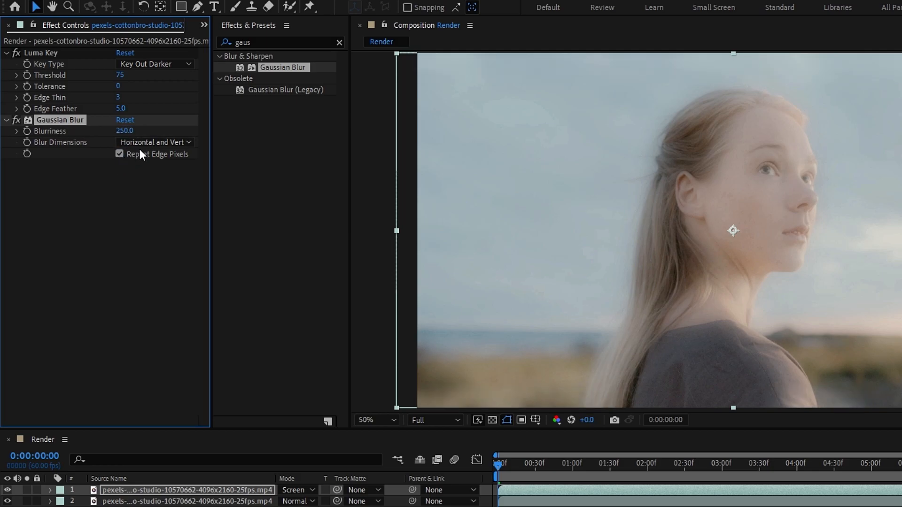
{"action": "mouse_move", "coordinate": [329, 170]}
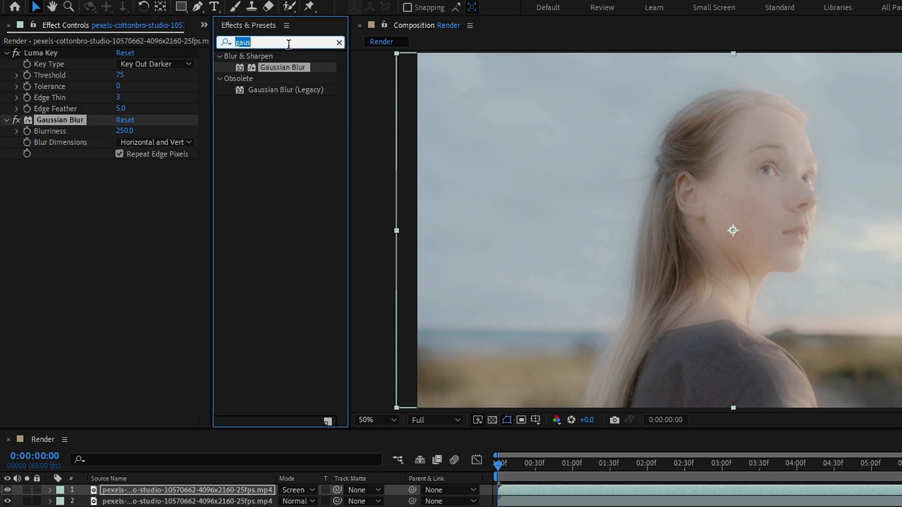
{"action": "type", "text": "curves"}
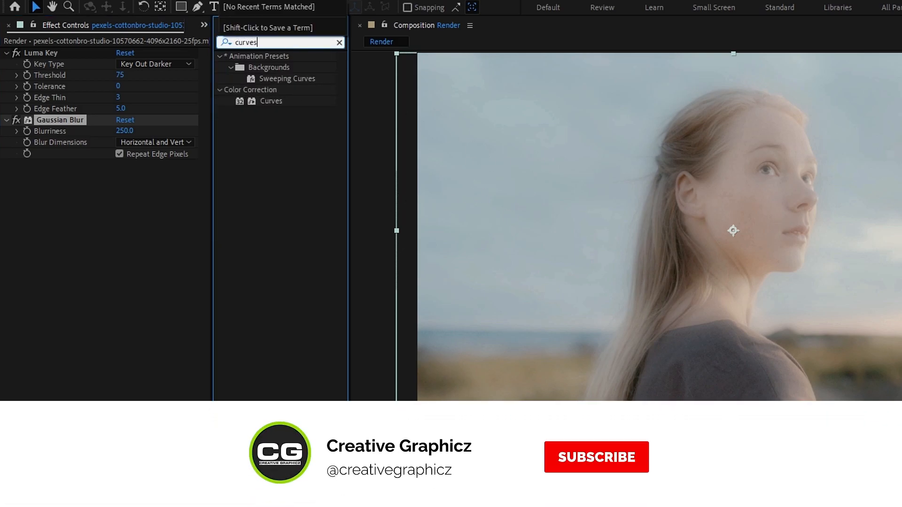